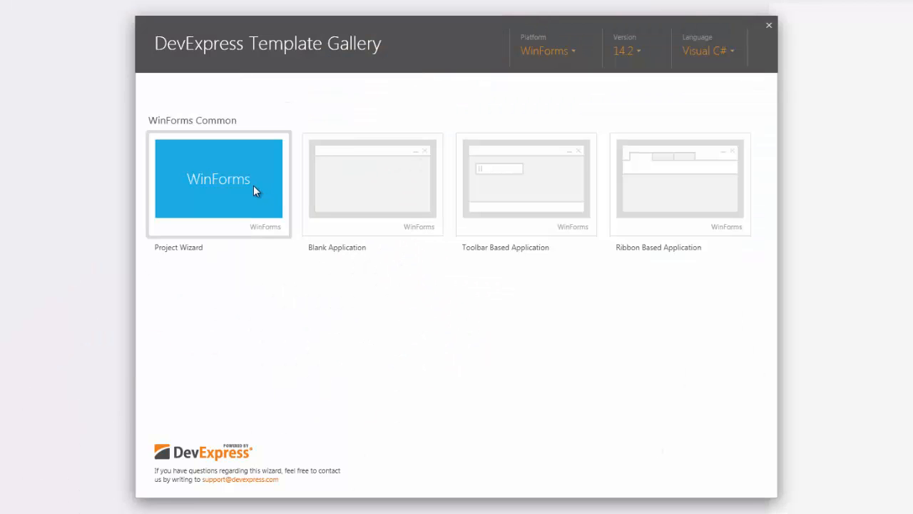
Pick the Project Wizard template in the DevExpress Template Gallery and run the wizard
click(218, 178)
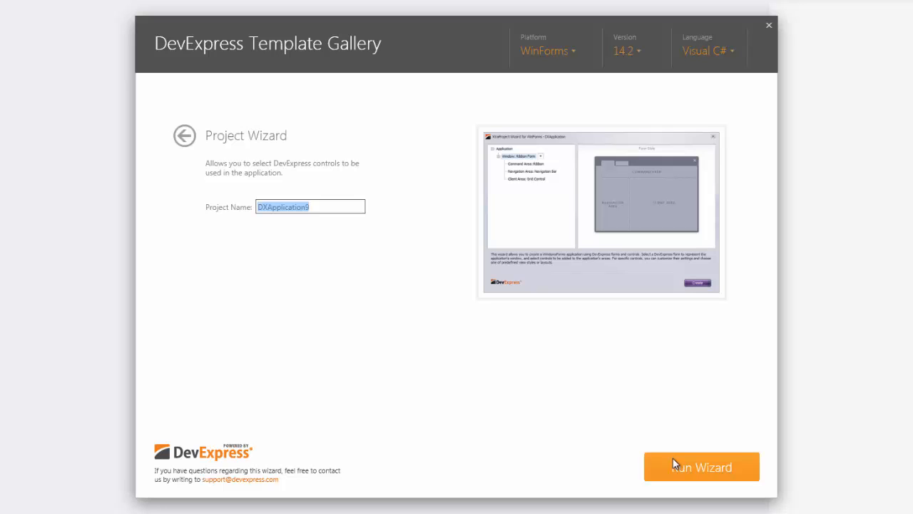
click(701, 467)
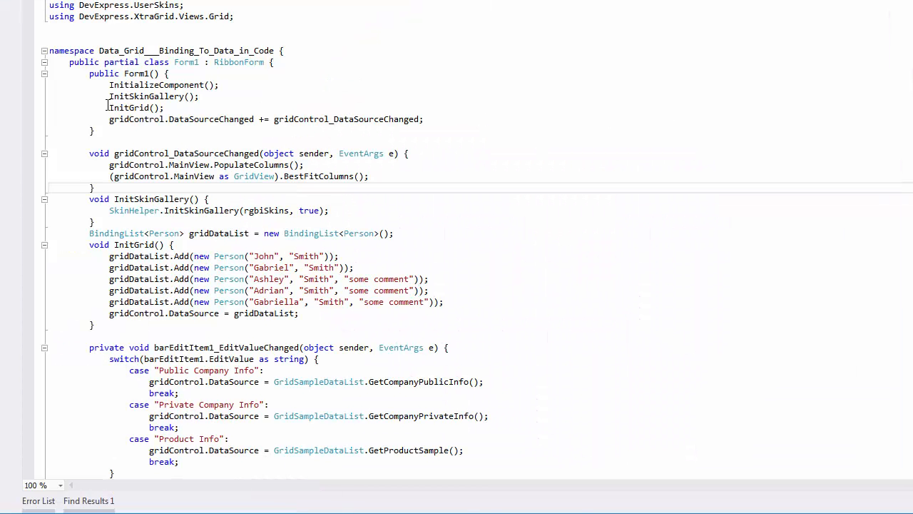
double_click(129, 107)
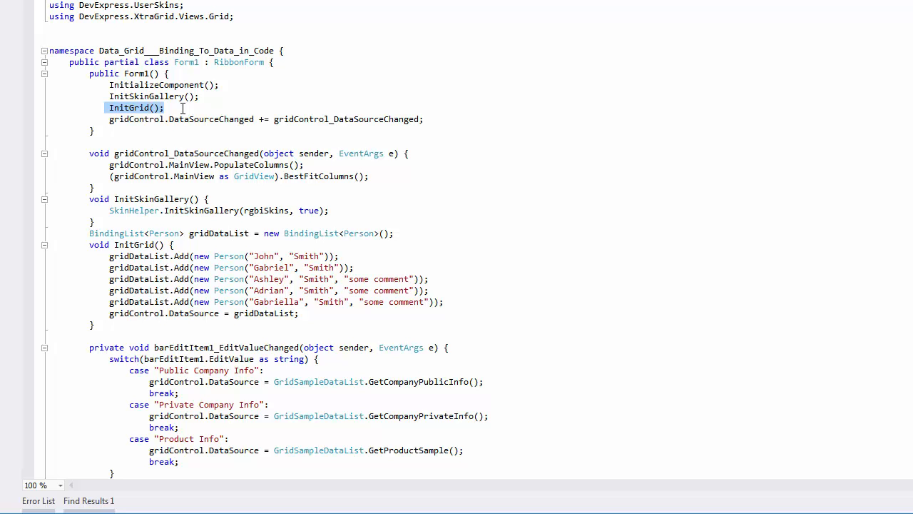
mouse_move(136, 261)
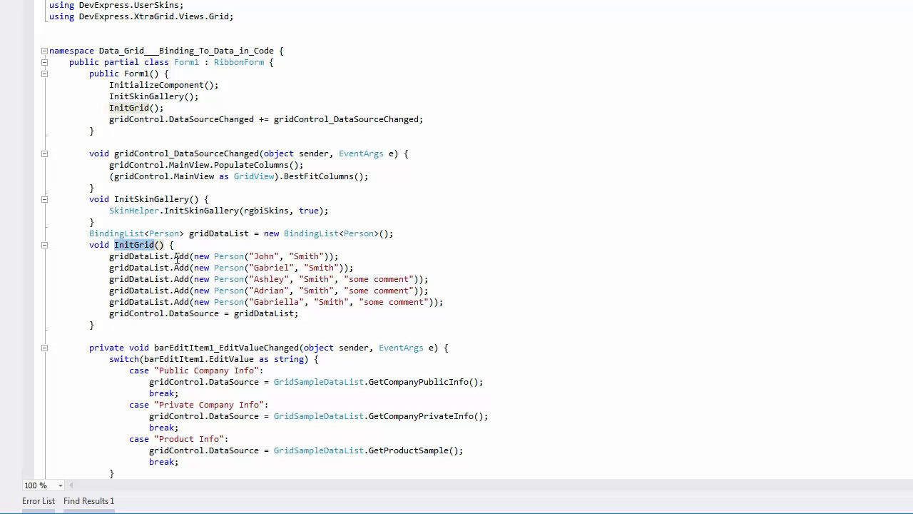
mouse_move(183, 302)
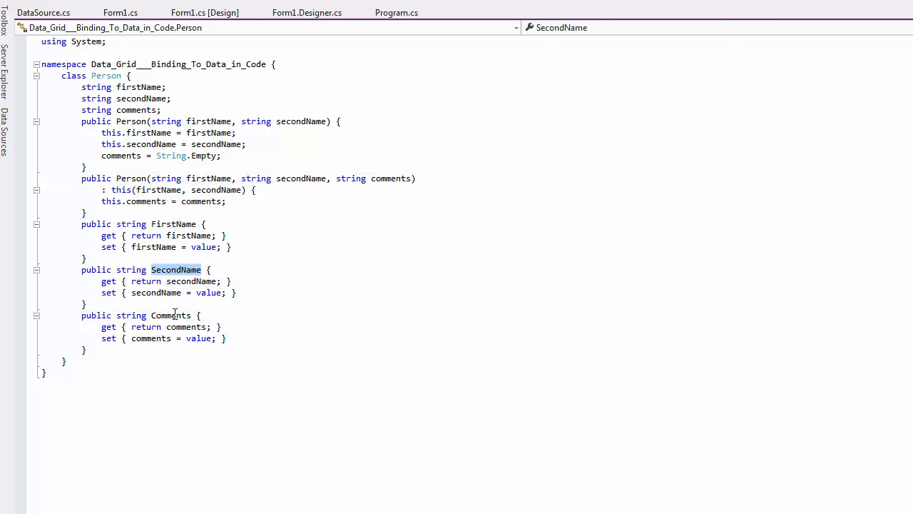
click(120, 12)
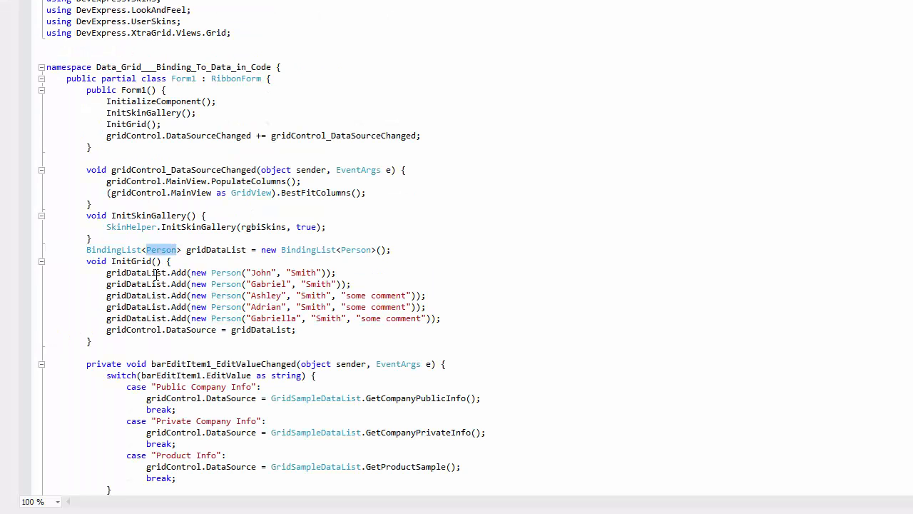
double_click(190, 329)
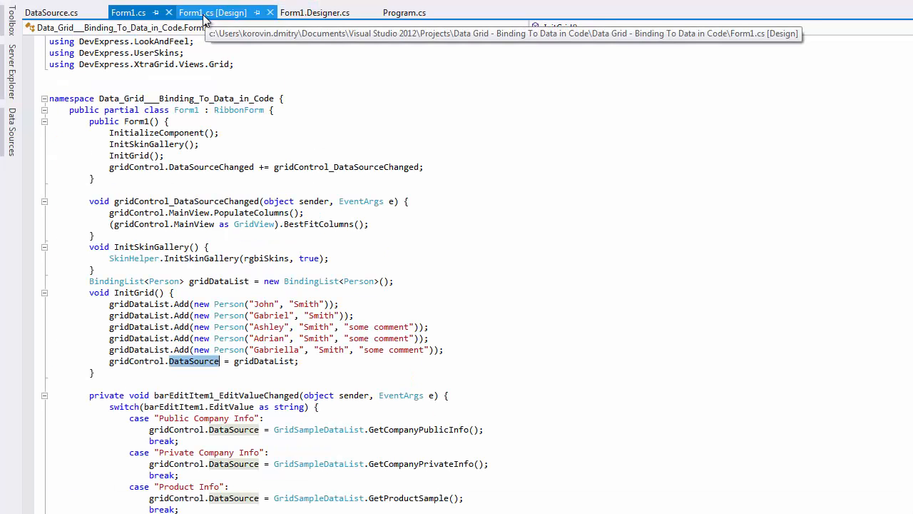
Scroll DataSource.cs through CompanyPublicInfo, CompanyPrivateInfo, Product and GetProductSample
click(52, 12)
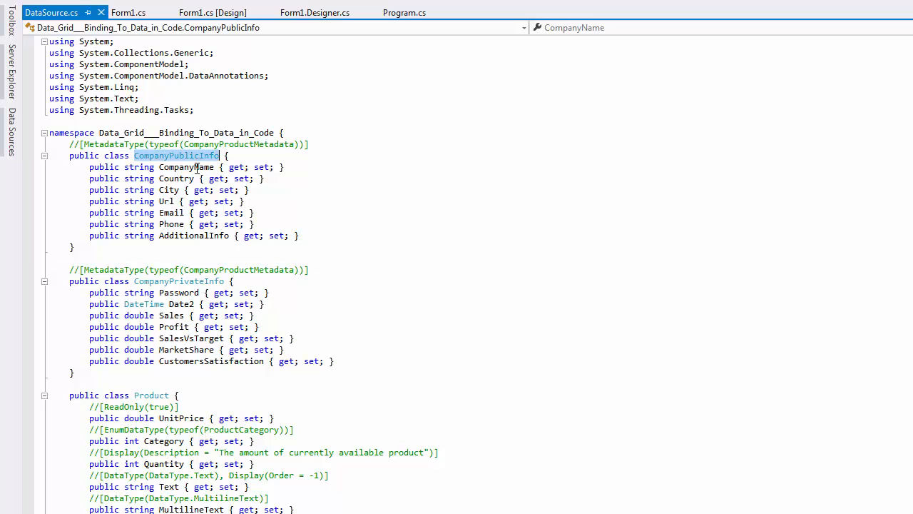
click(179, 293)
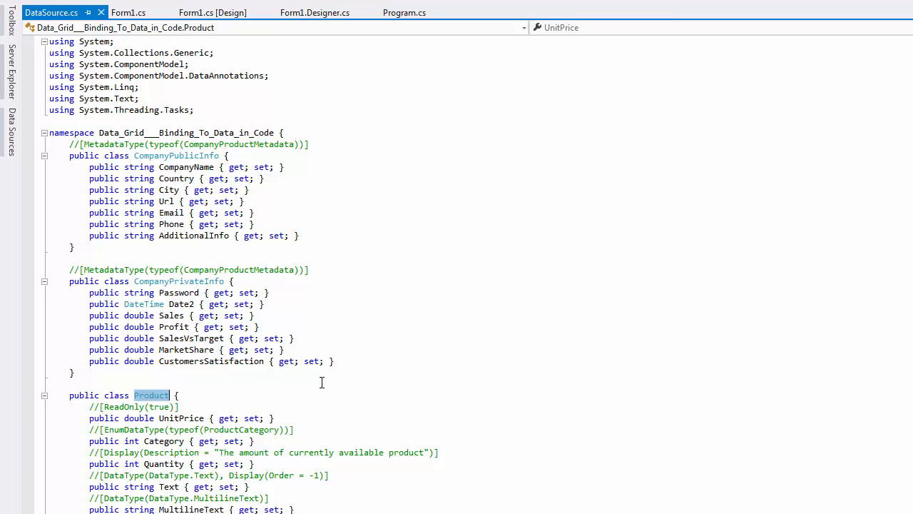
scroll(down, 3)
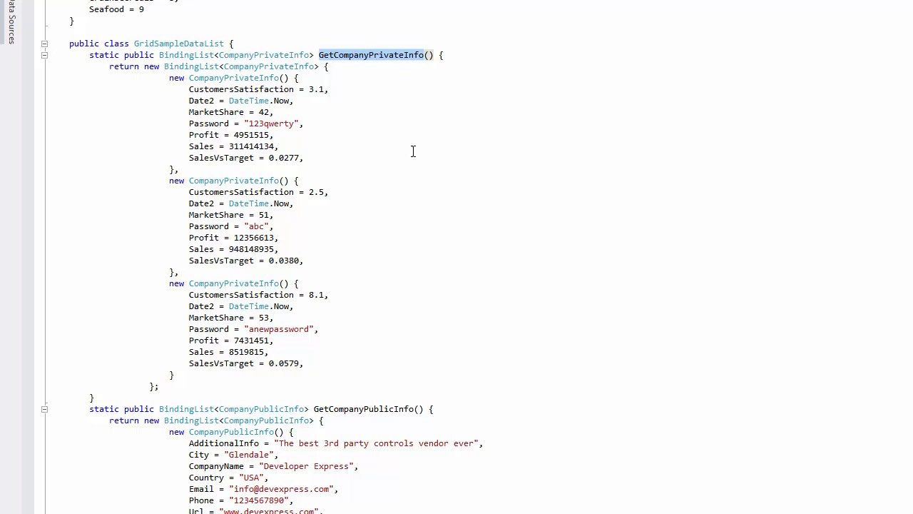
scroll(down, 3)
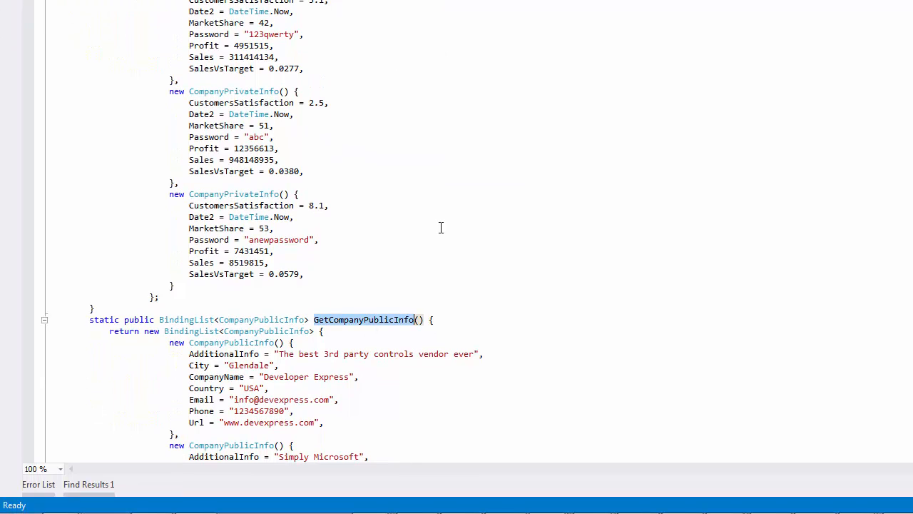
scroll(down, 3)
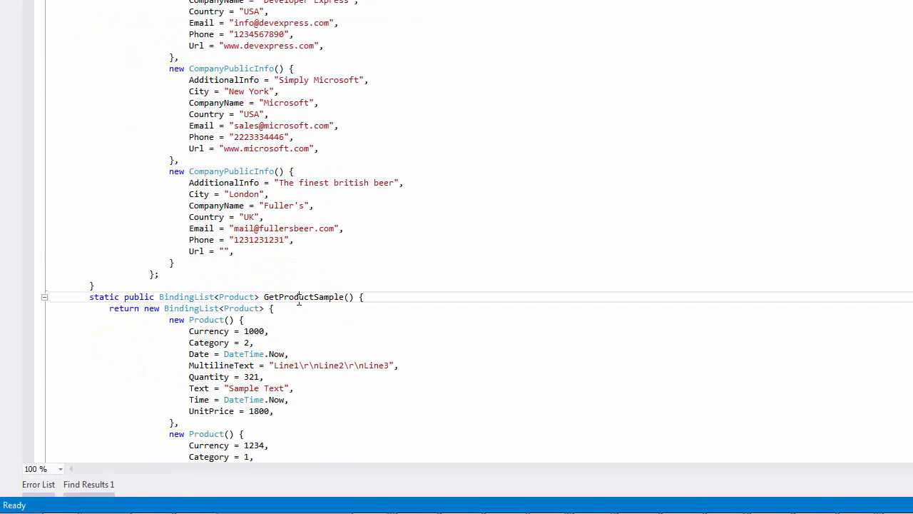
double_click(303, 297)
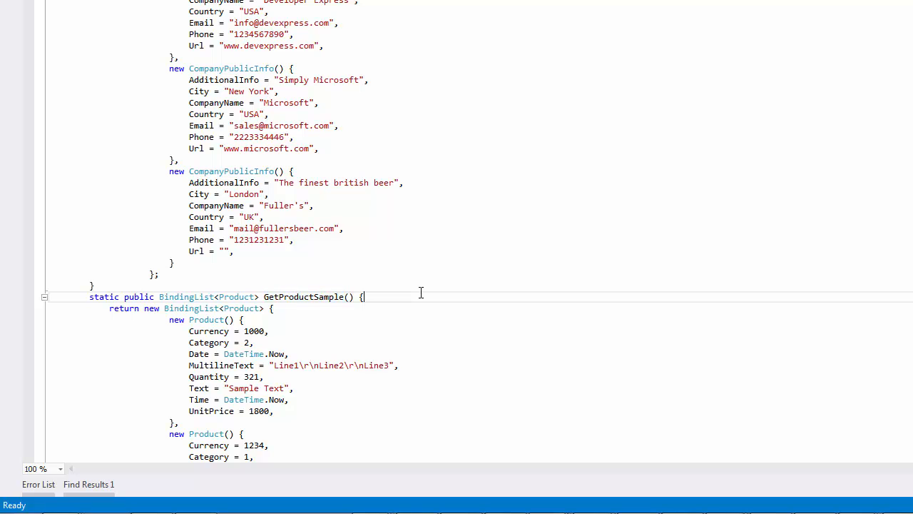
scroll(down, 3)
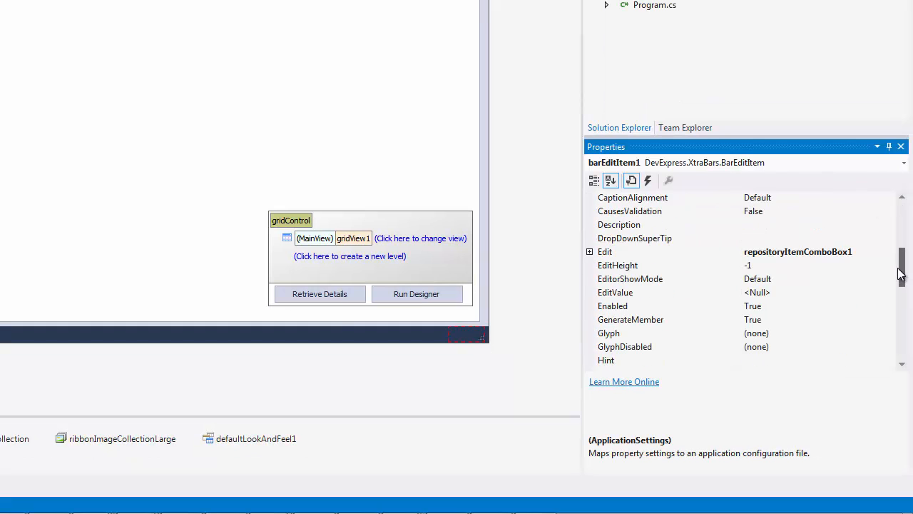
mouse_move(589, 251)
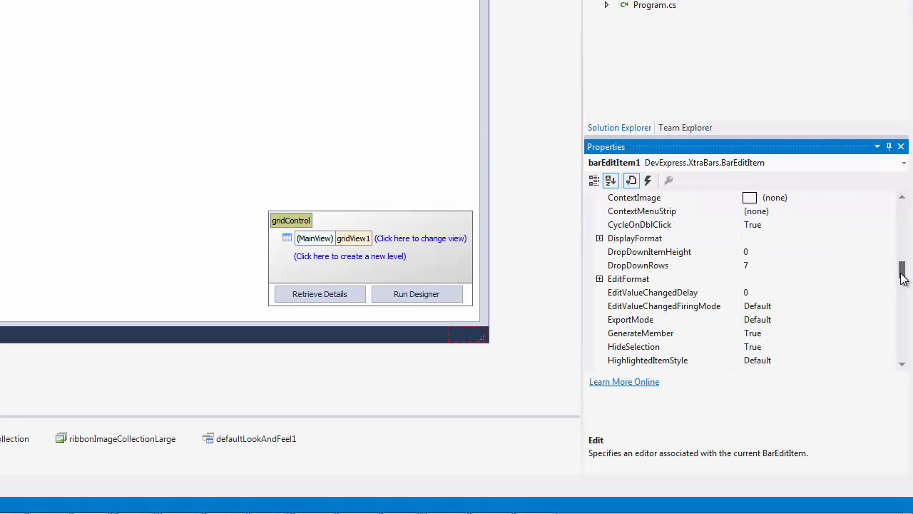
Inspect barEditItem1's Items collection: Product Info, Public Company Info, Private Company Info
scroll(down, 3)
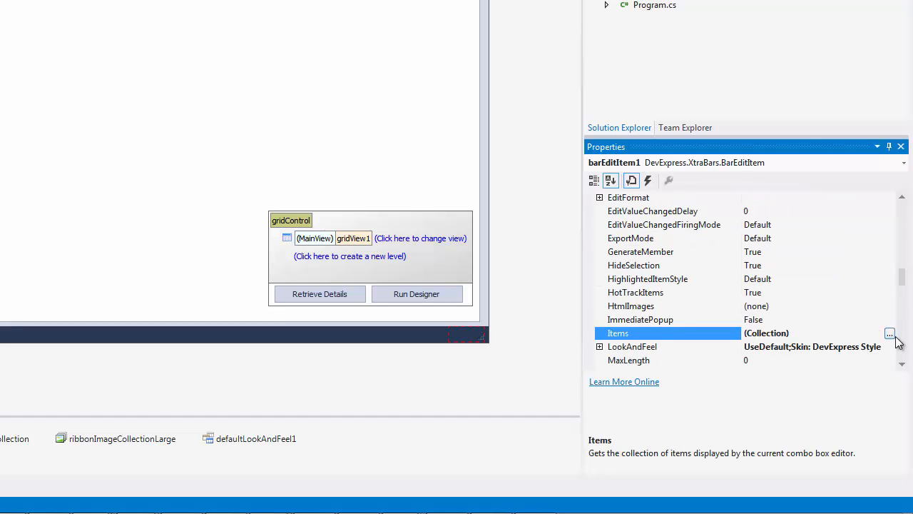
click(889, 333)
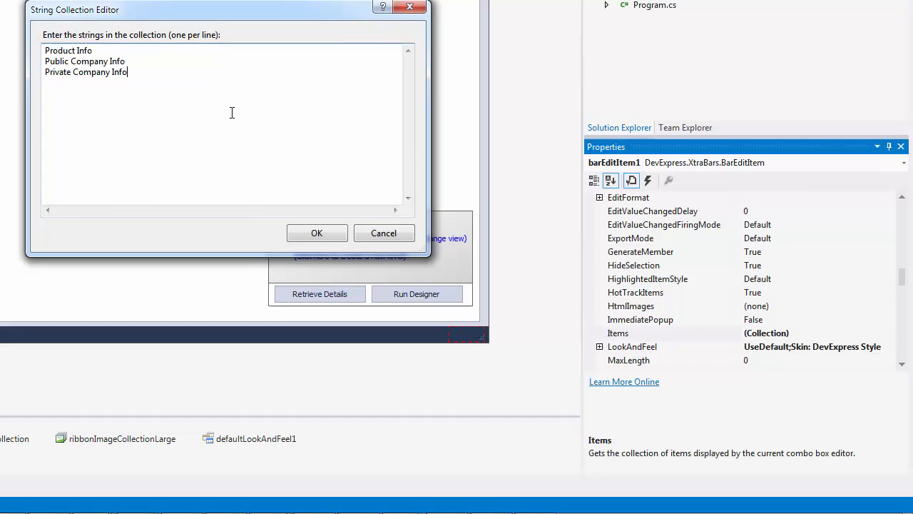
mouse_move(383, 233)
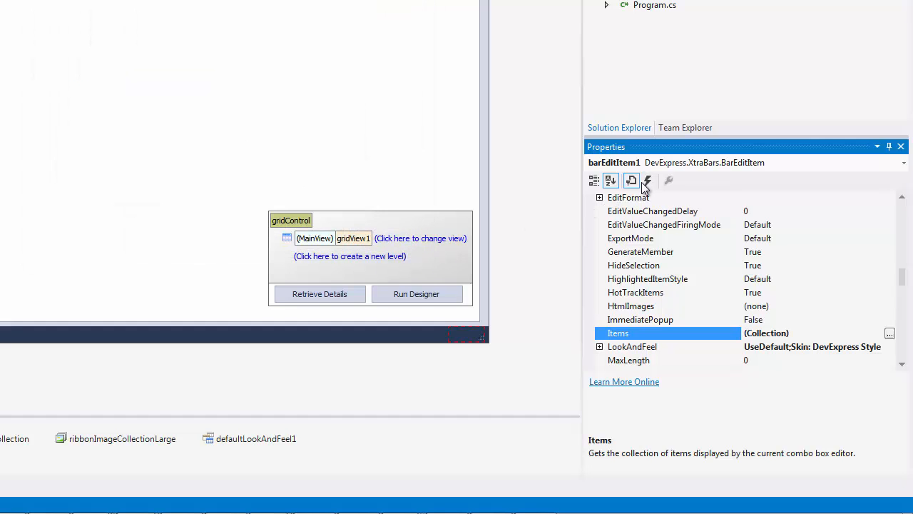
click(647, 180)
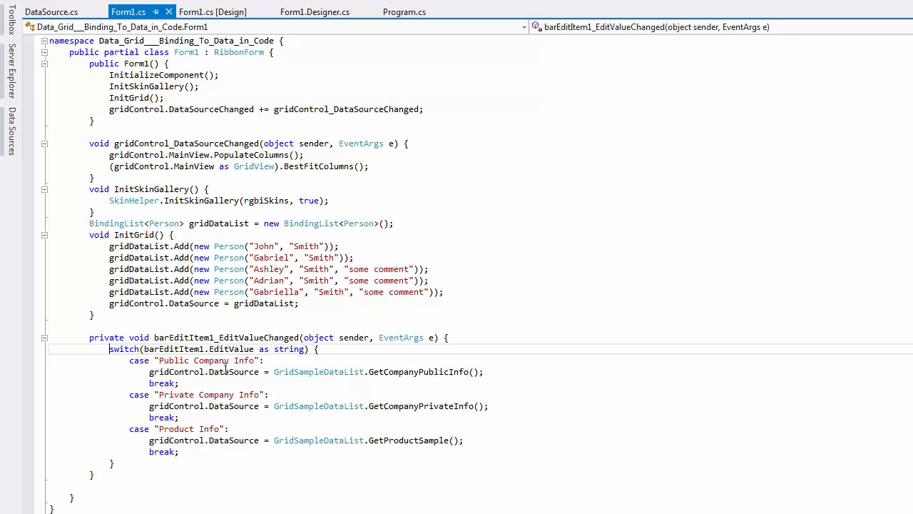
Highlight the GetProductSample call in the EditValueChanged switch's Product Info case
double_click(124, 349)
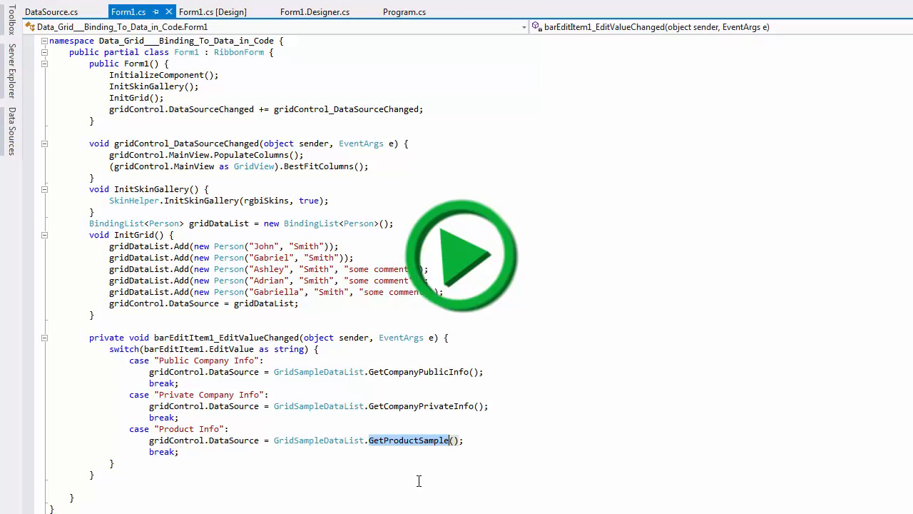
Run the app and load Product Info from the Data Source combo box
click(462, 254)
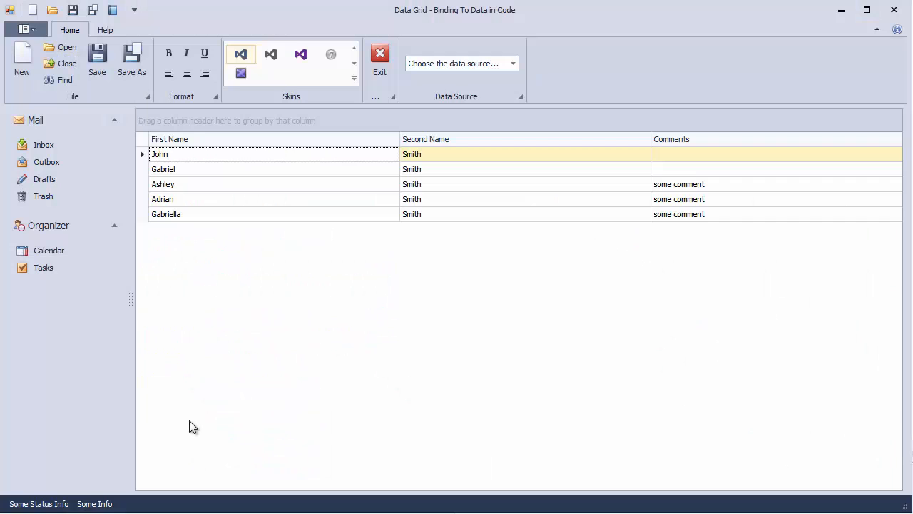
mouse_move(462, 75)
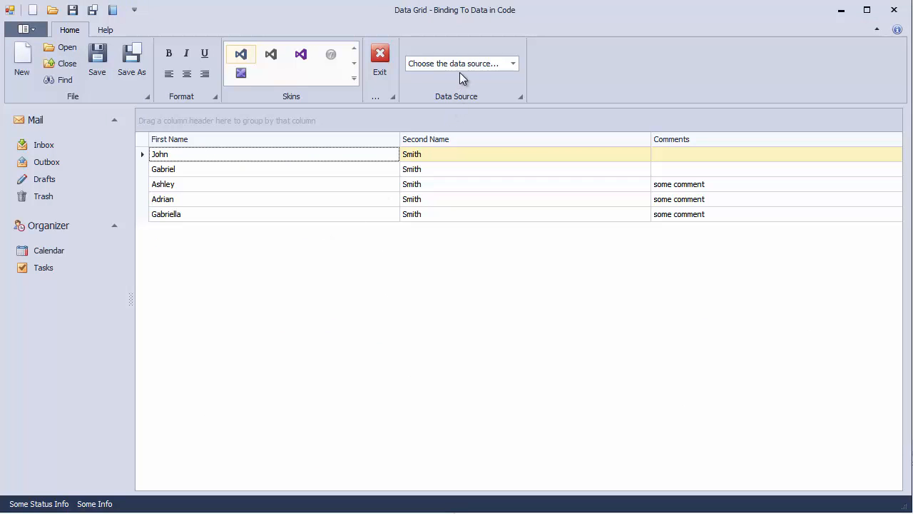
click(511, 63)
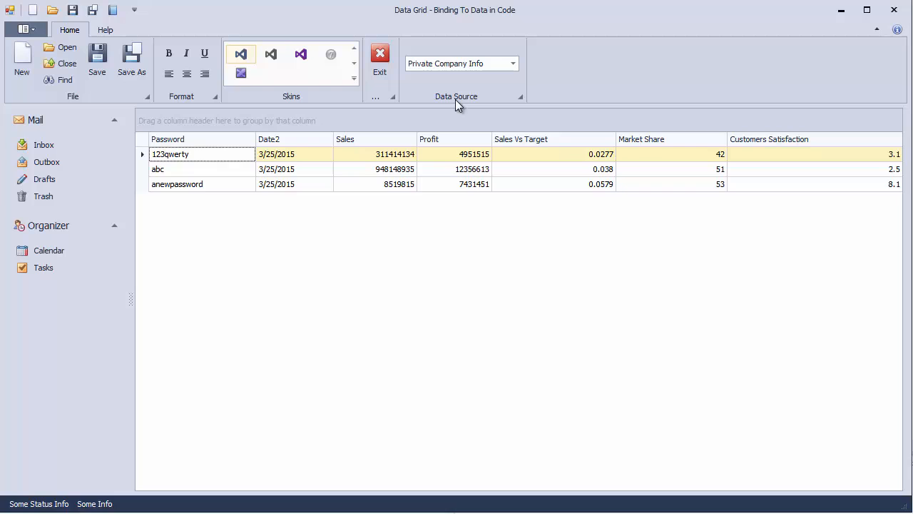
click(512, 63)
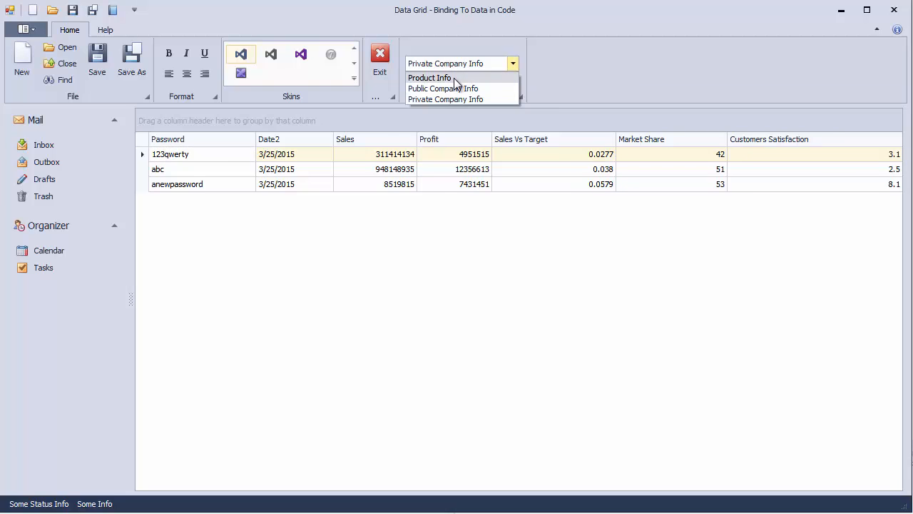
click(429, 78)
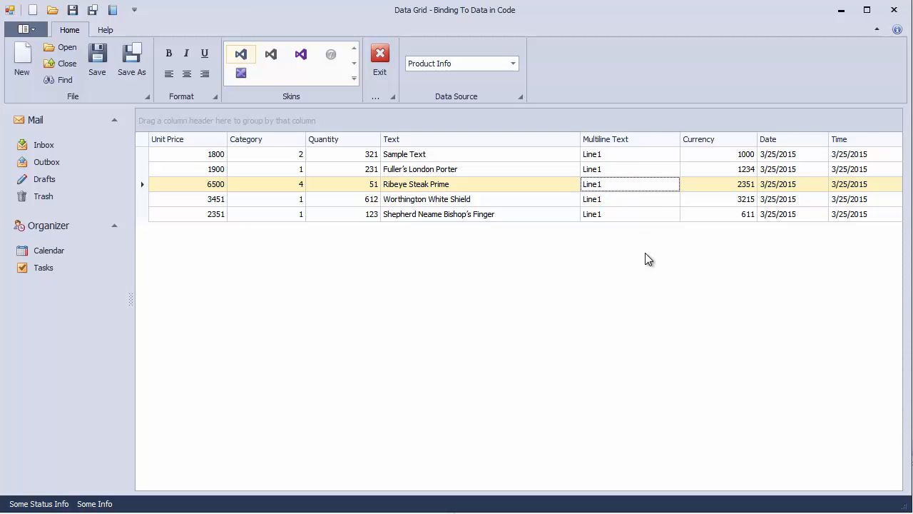
mouse_move(849, 139)
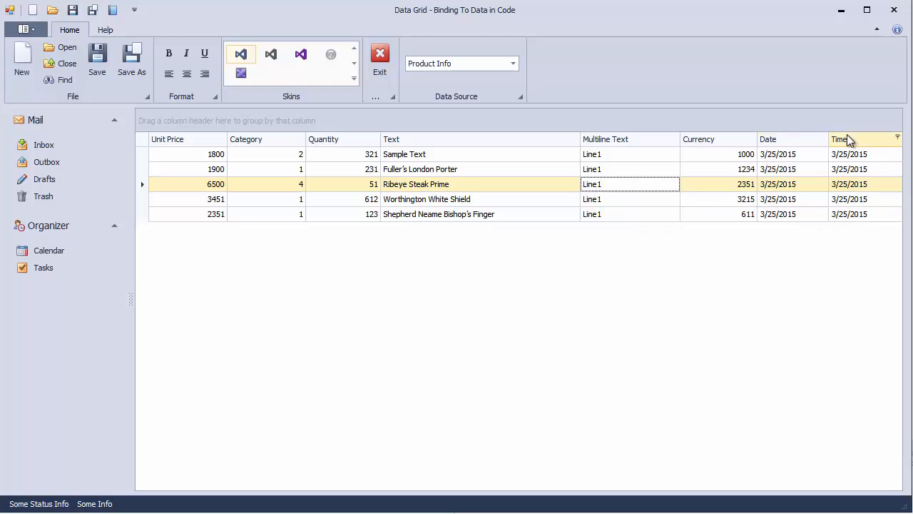
Load Public Company Info, edit Microsoft's Url cell, then load Private Company Info
click(512, 63)
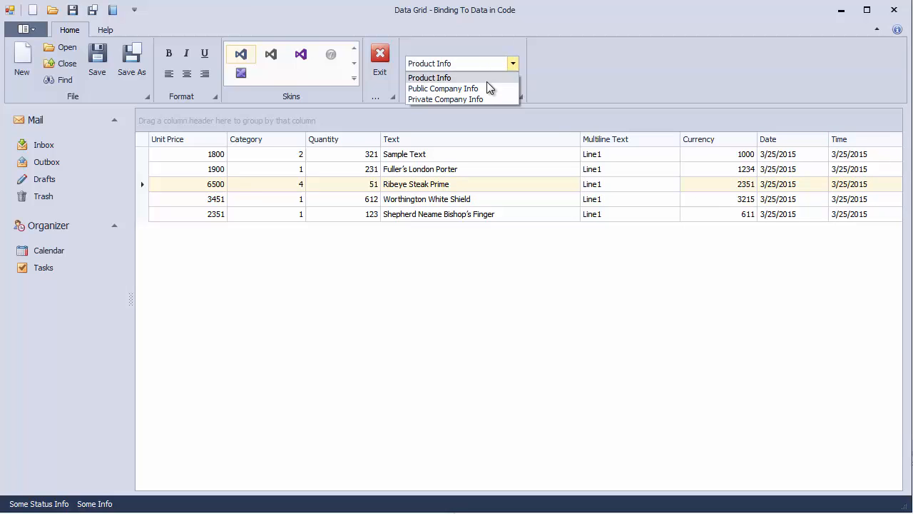
click(443, 88)
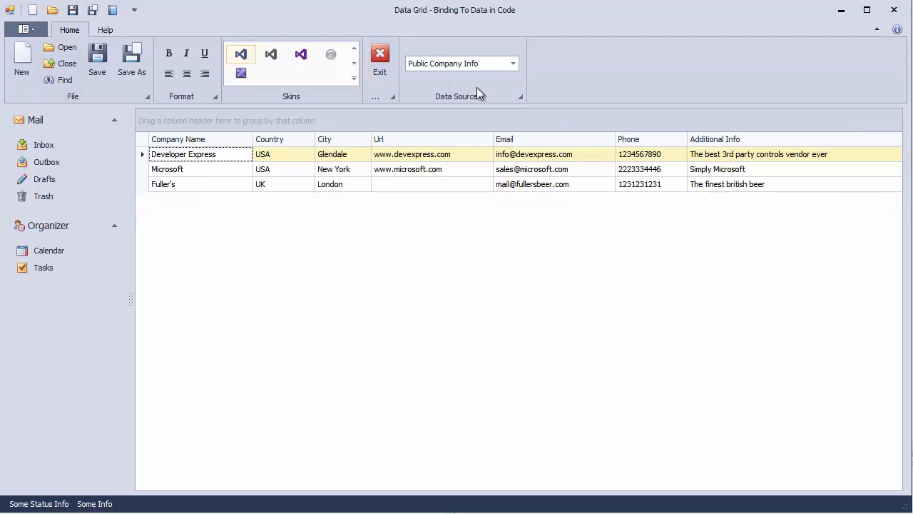
double_click(408, 169)
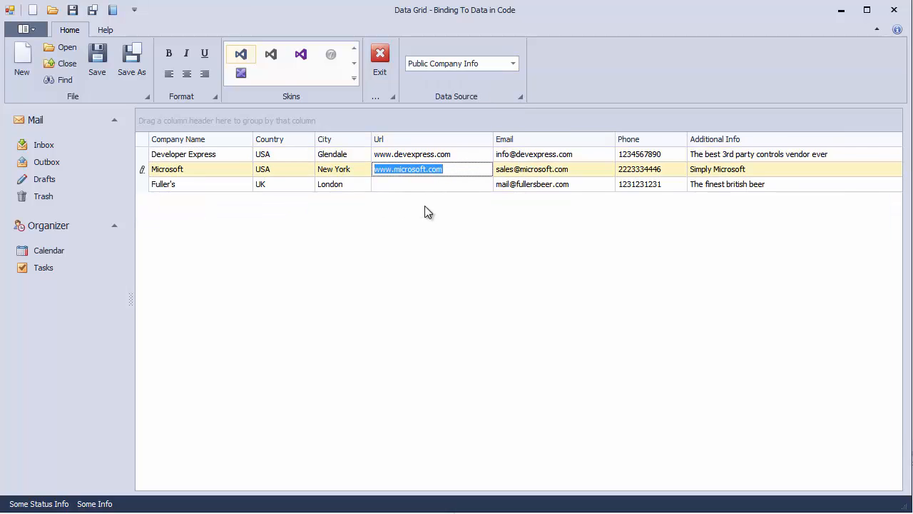
mouse_move(460, 227)
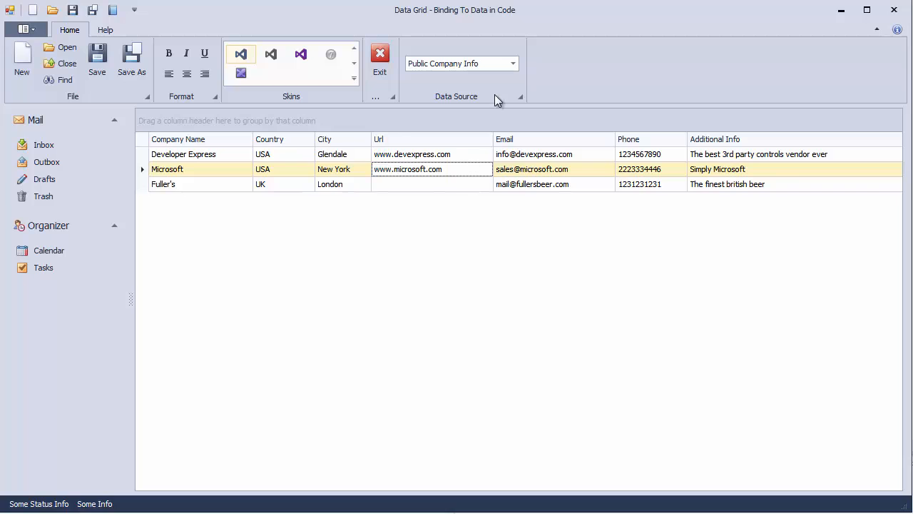
click(512, 64)
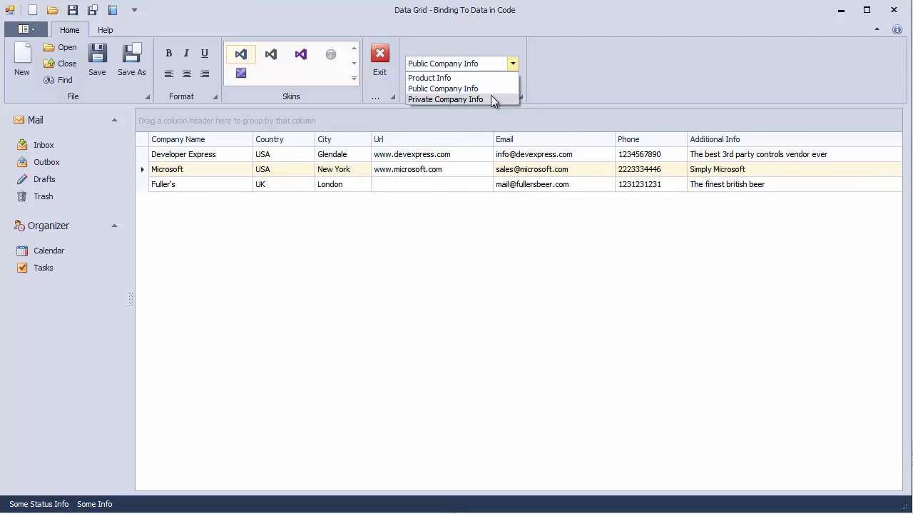
click(445, 100)
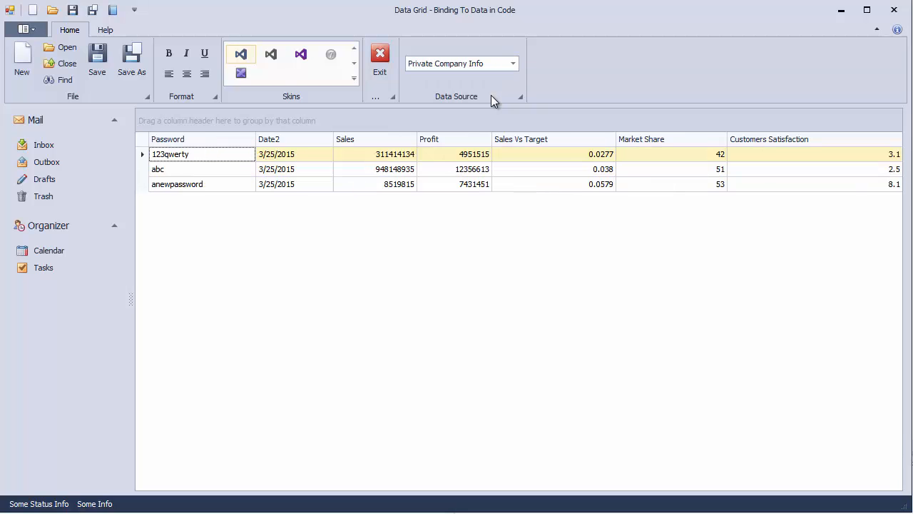
mouse_move(228, 174)
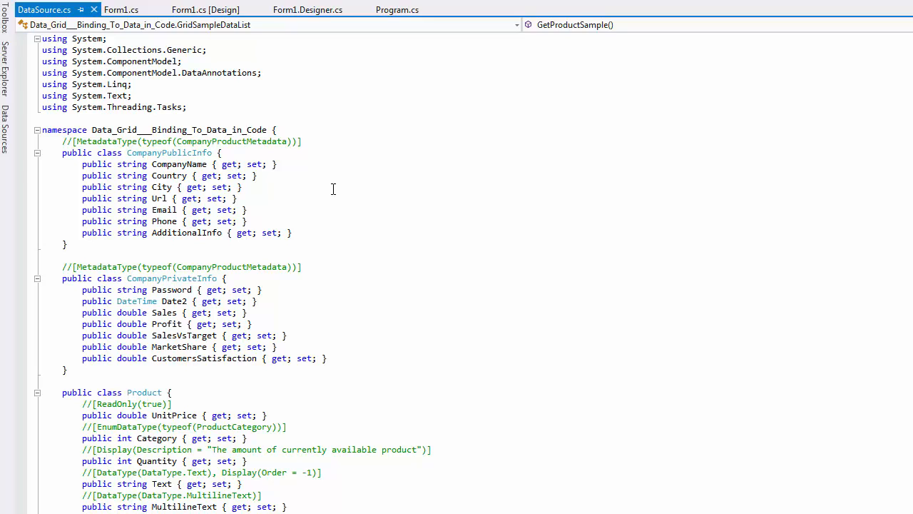
mouse_move(323, 170)
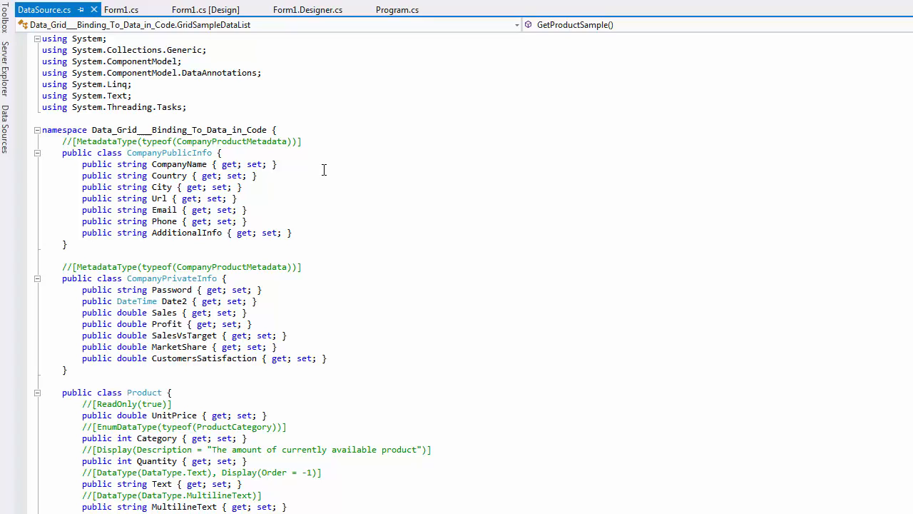
Highlight the DataAnnotations namespace in DataSource.cs's using directives
double_click(219, 72)
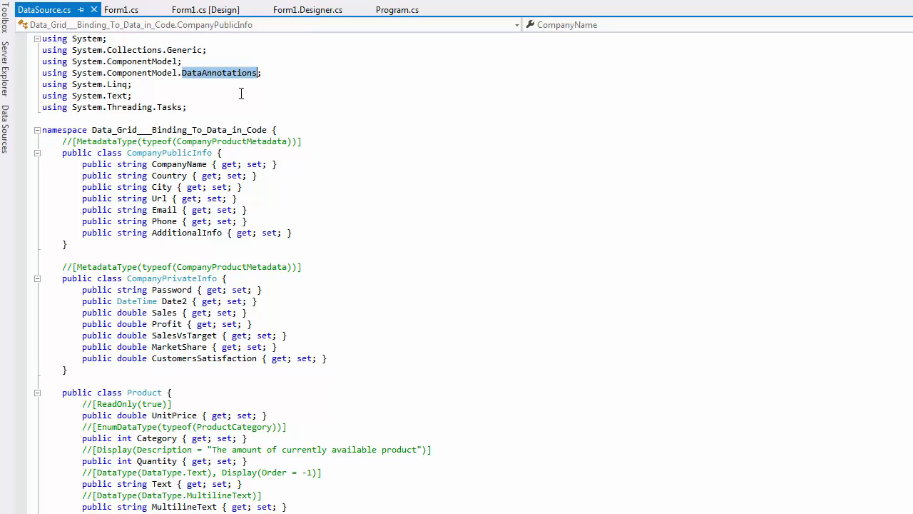
click(208, 242)
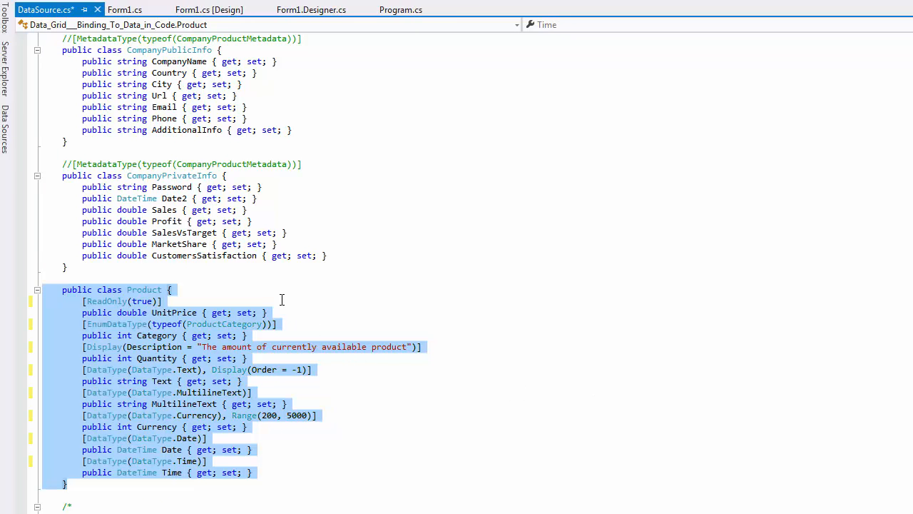
Deselect the uncommented Product class and highlight its ReadOnly attribute
click(106, 301)
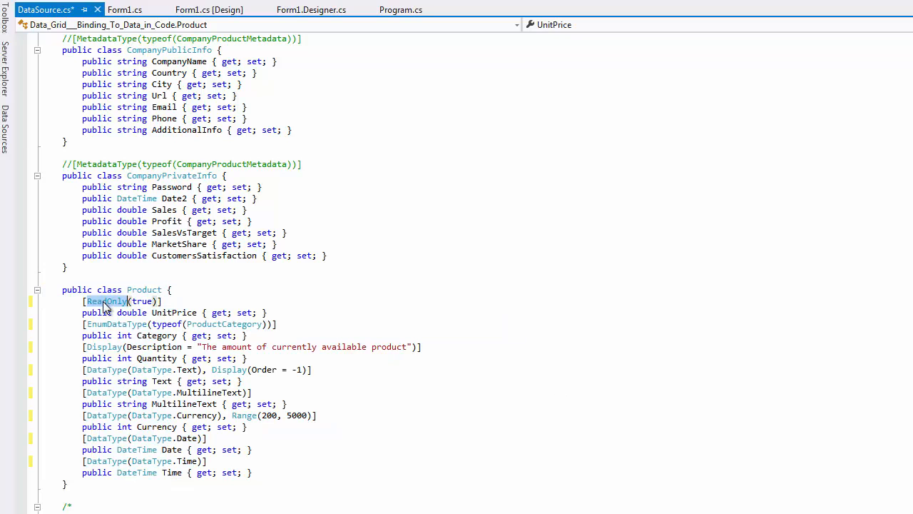
double_click(173, 312)
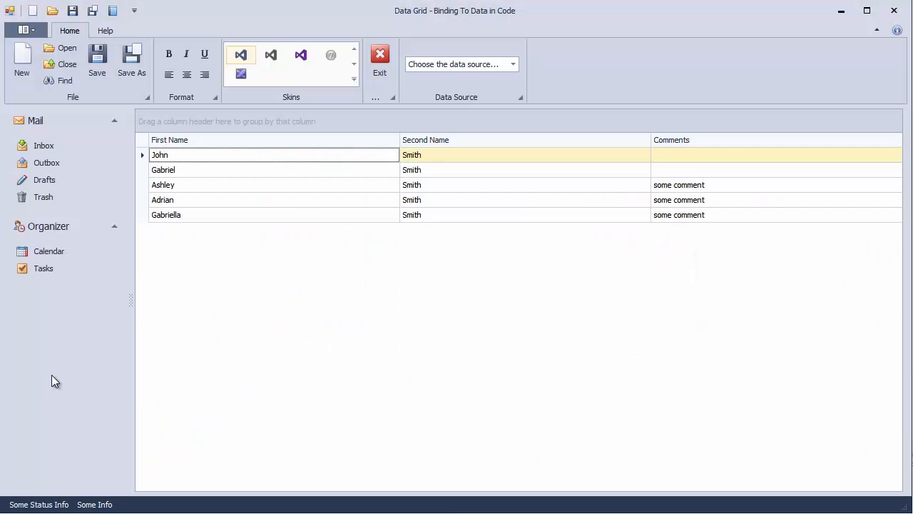
Load Product Info, then open and accept the fourth row's Multiline Text memo editor
click(513, 63)
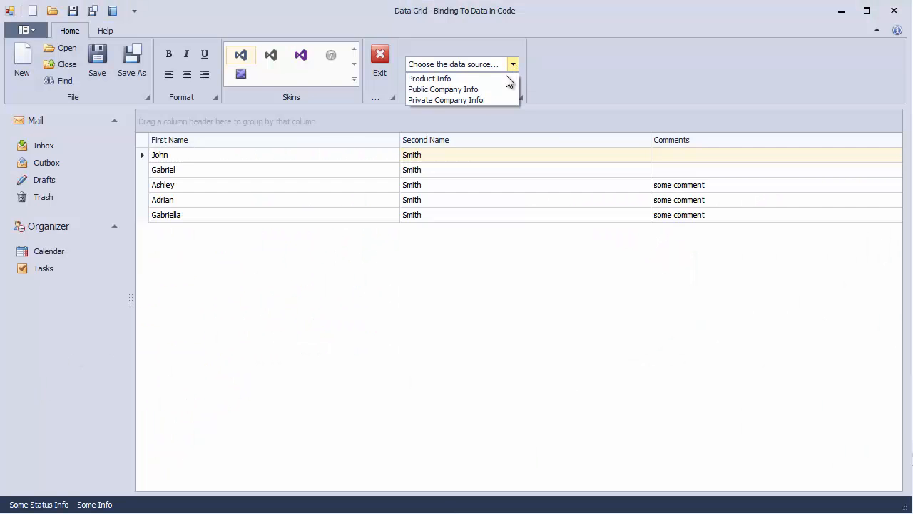
click(429, 79)
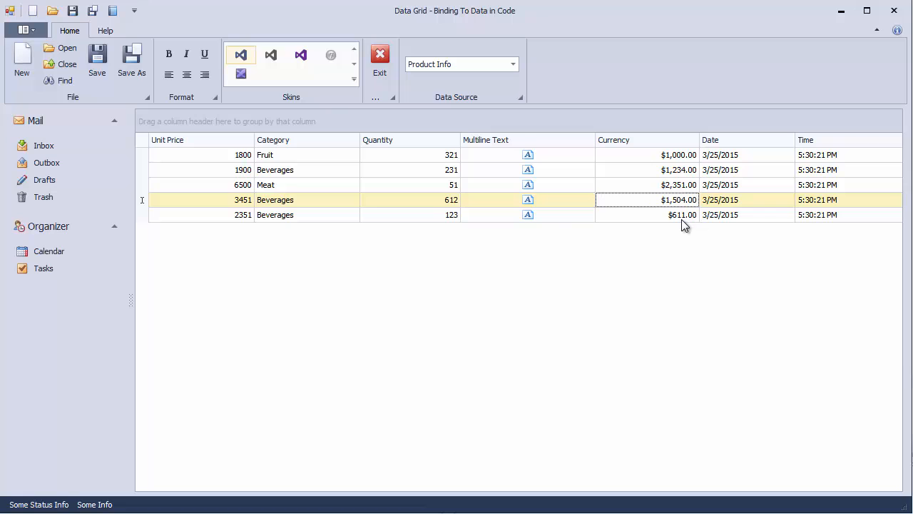
click(528, 200)
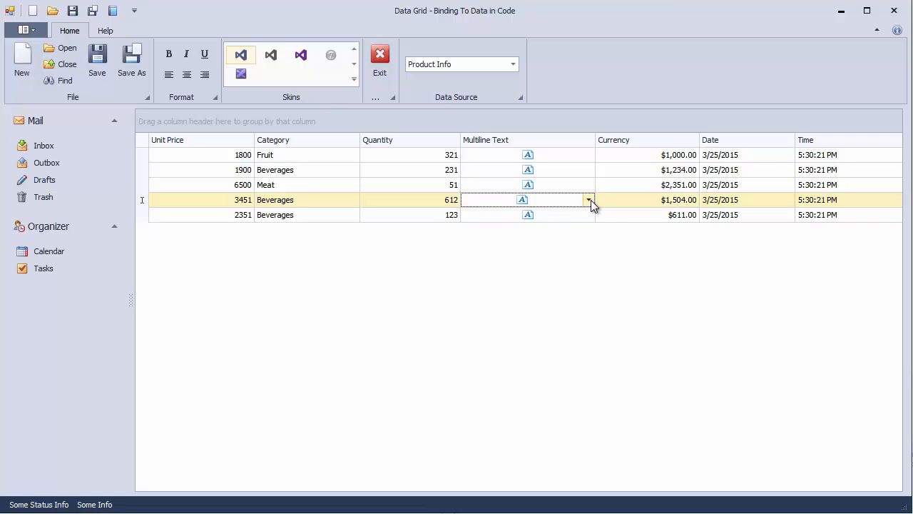
click(588, 199)
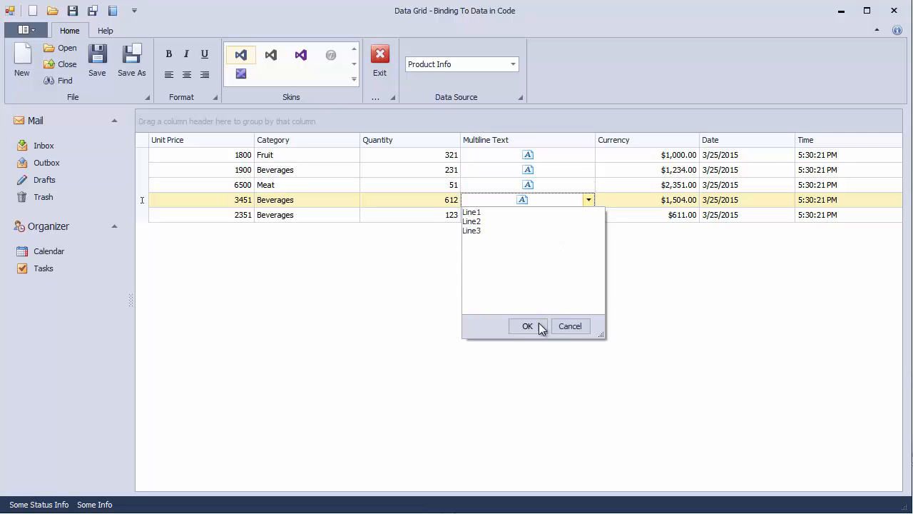
click(527, 326)
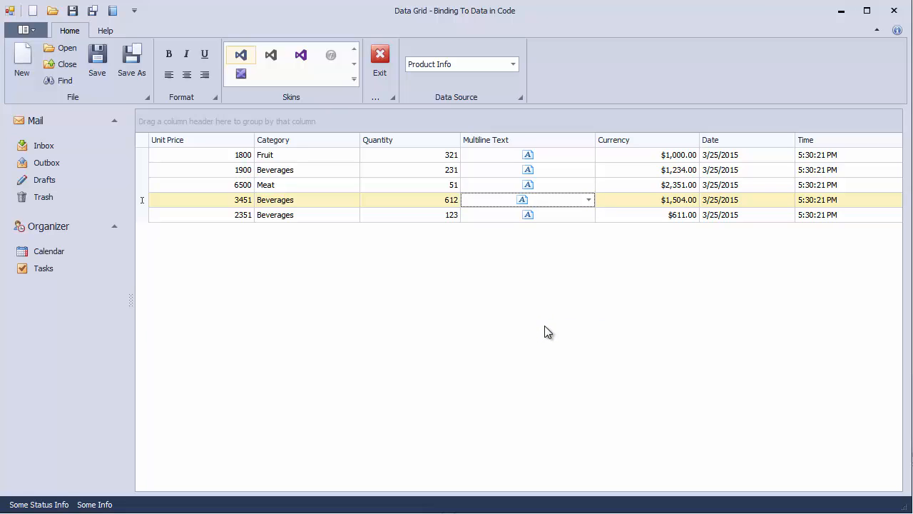
mouse_move(855, 199)
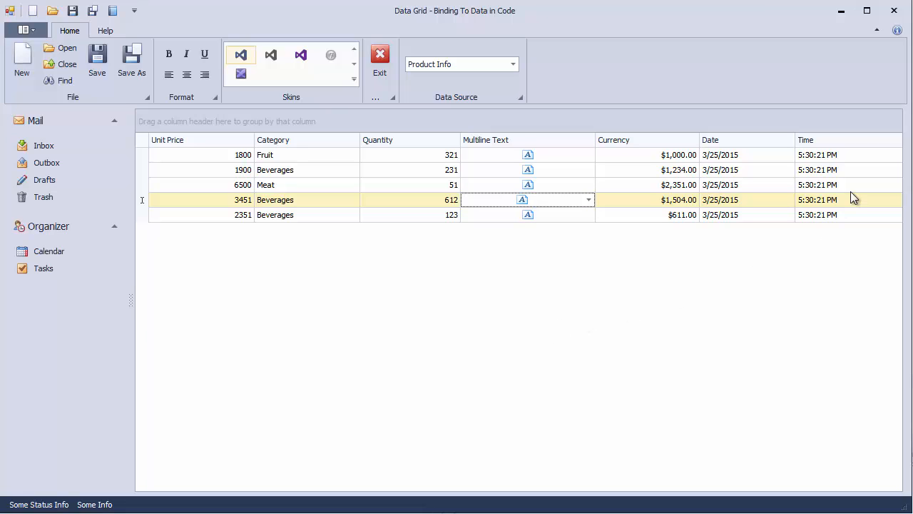
click(817, 184)
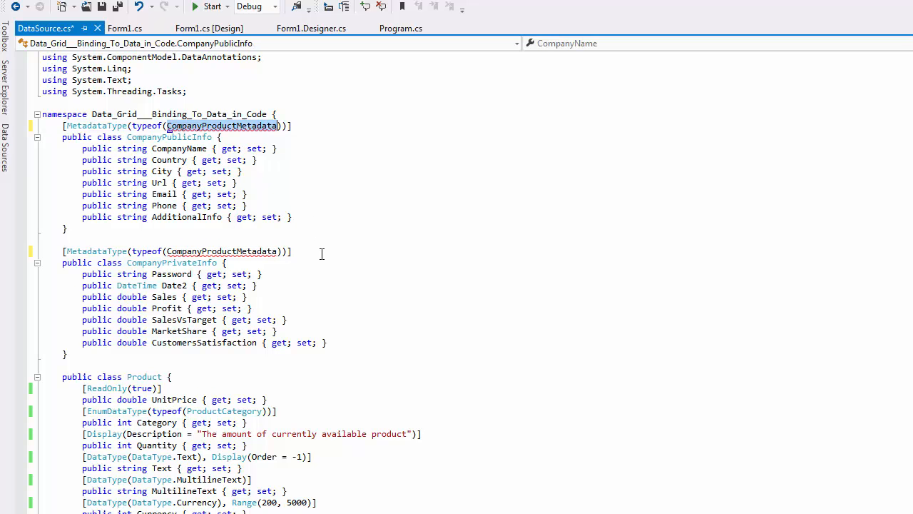
Remove the /* */ comment markers around the CompanyProductMetadata class
scroll(down, 3)
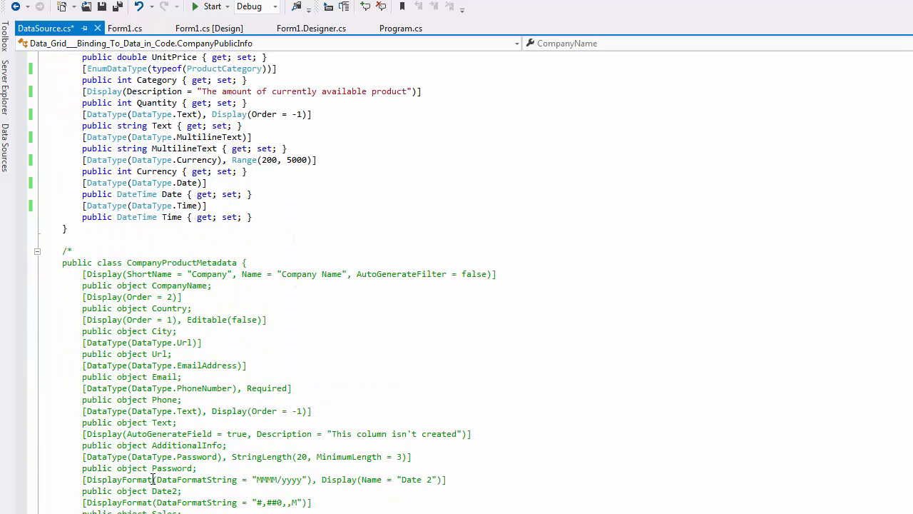
scroll(down, 3)
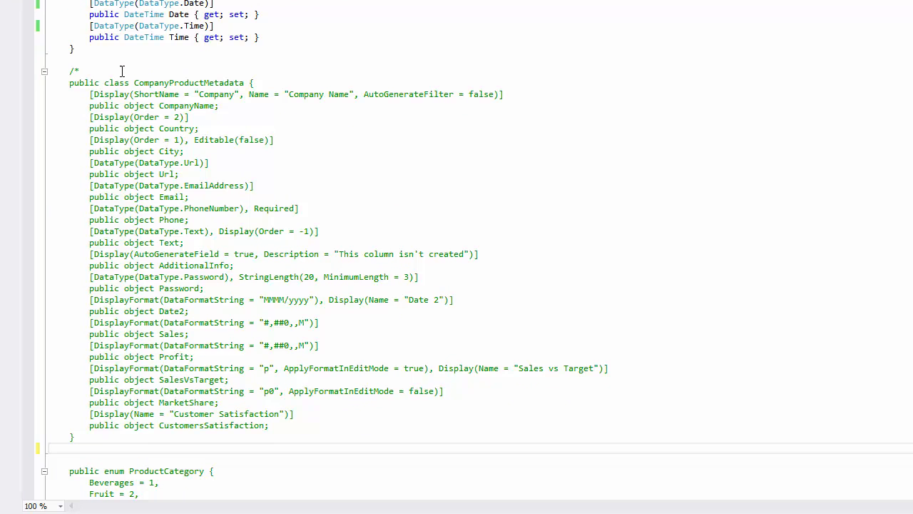
double_click(189, 83)
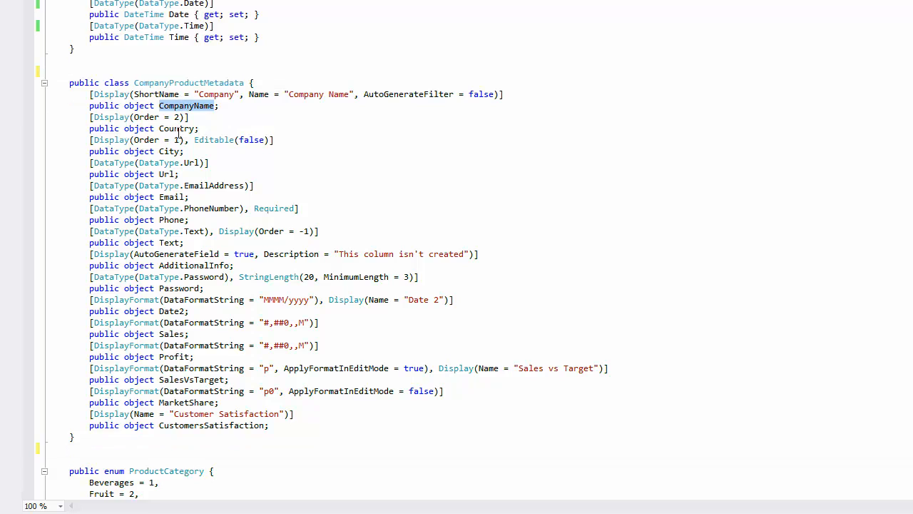
double_click(213, 186)
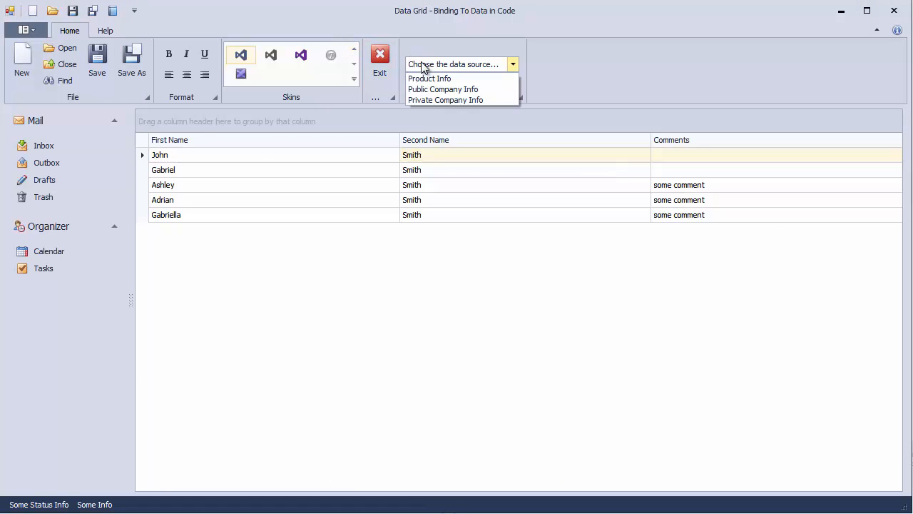
mouse_move(432, 89)
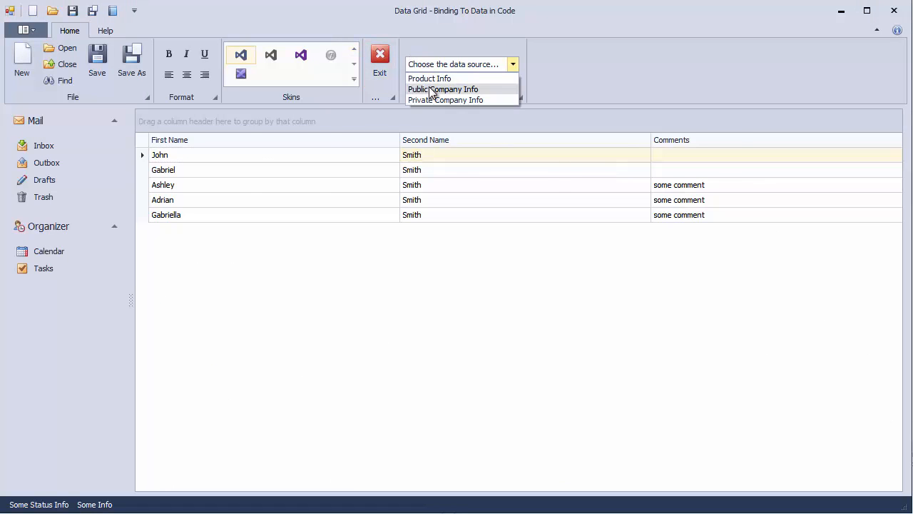
Load Public Company Info and edit Microsoft's masked Phone cell
click(443, 88)
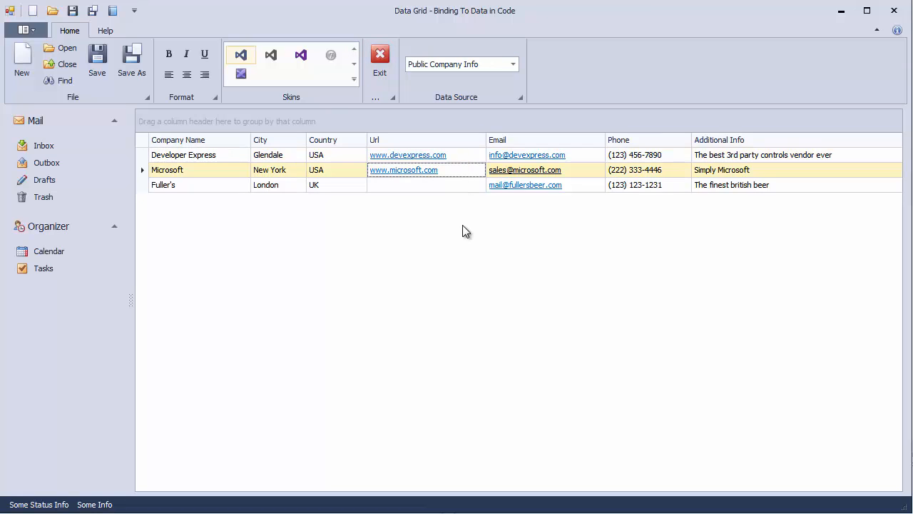
click(646, 170)
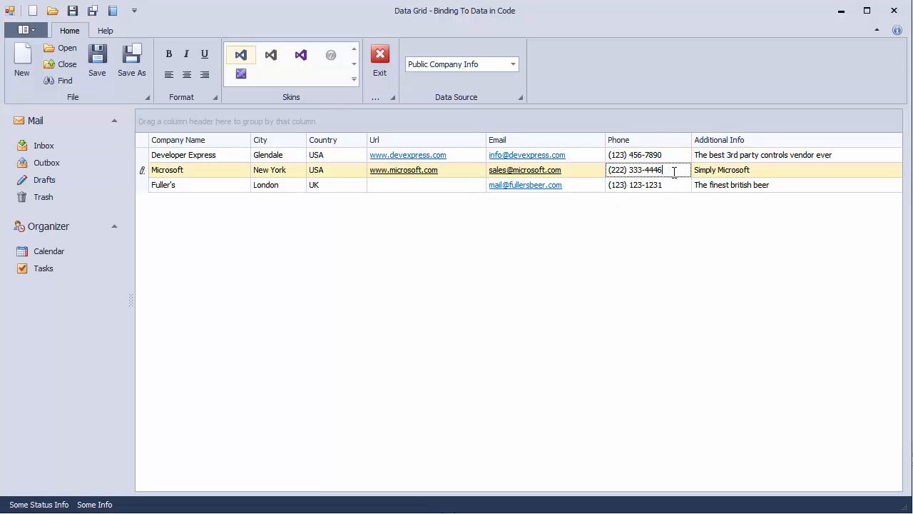